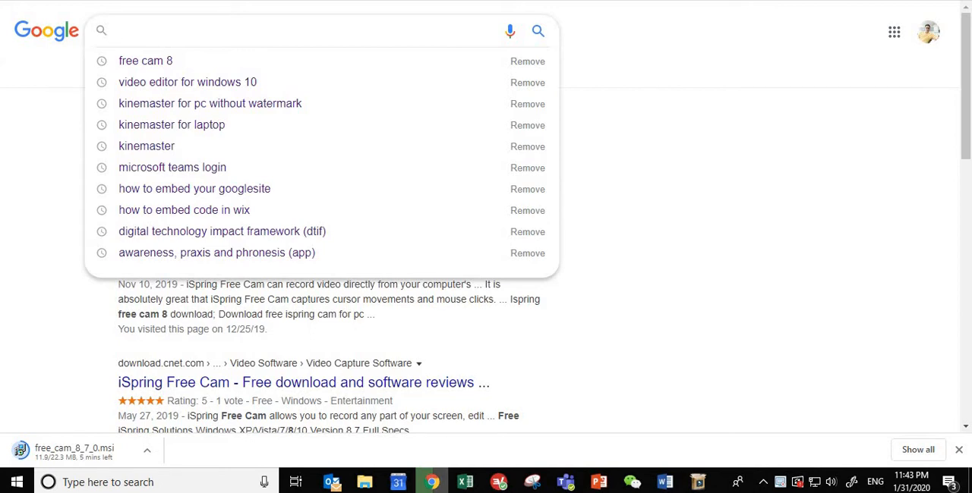
Search Google for 'free cam 8' via the suggestion, listing the official Free Cam site first.
type("free cam")
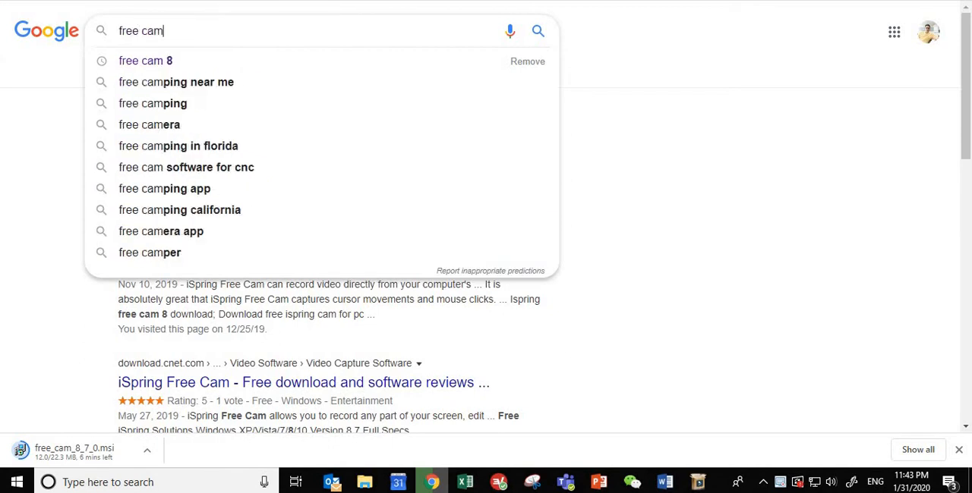
left_click(146, 61)
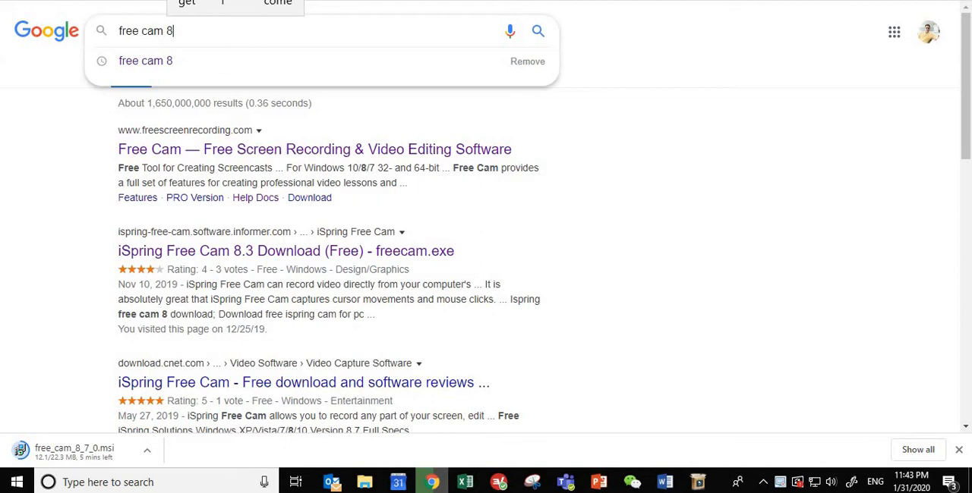
left_click(304, 31)
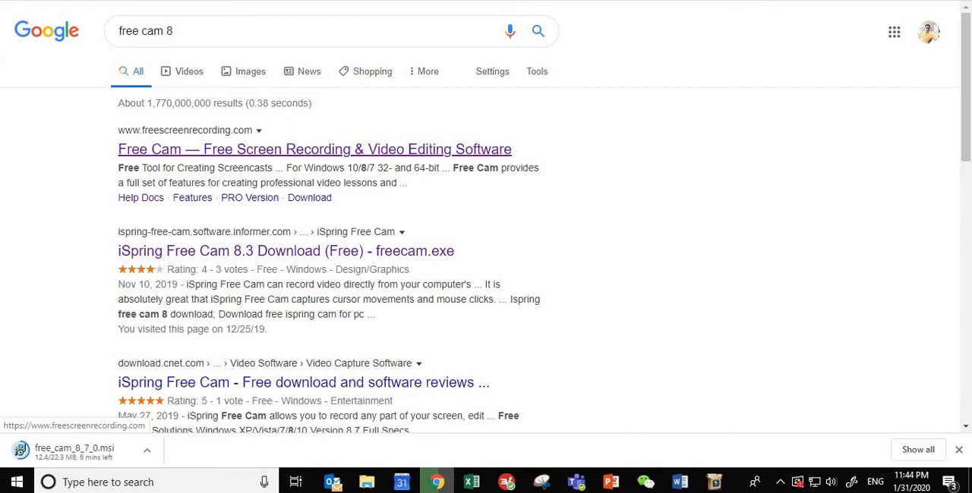
mouse_move(310, 160)
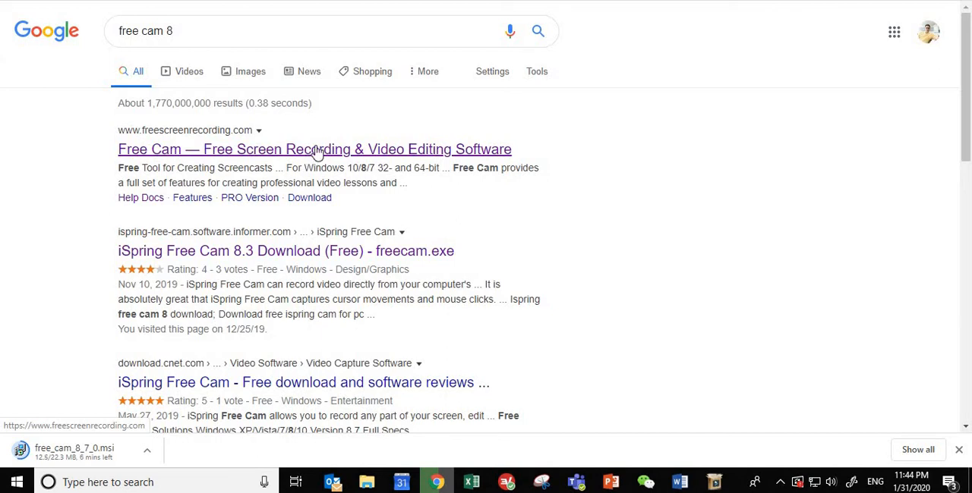
left_click(314, 149)
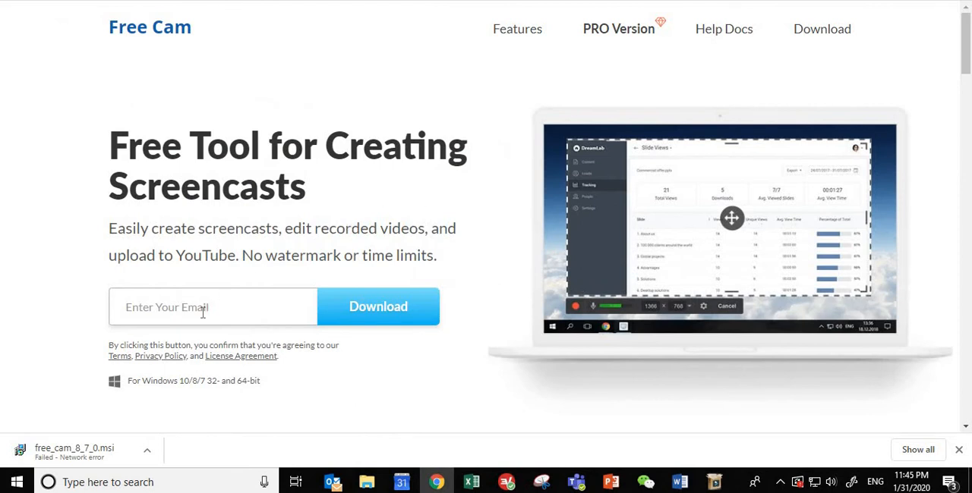
left_click(213, 307)
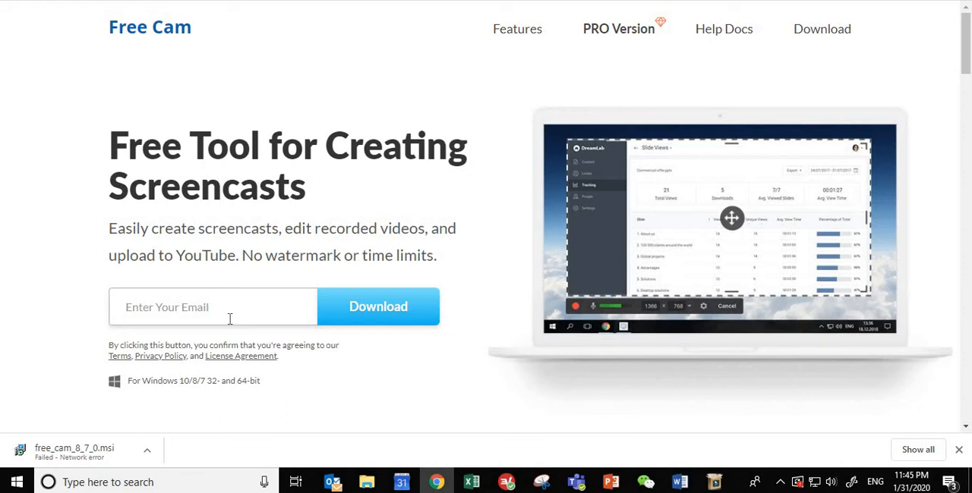
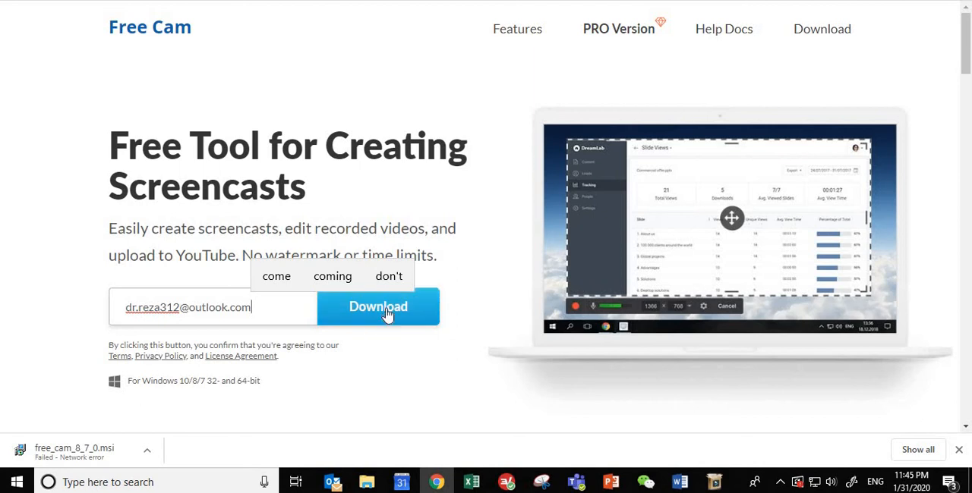
left_click(378, 306)
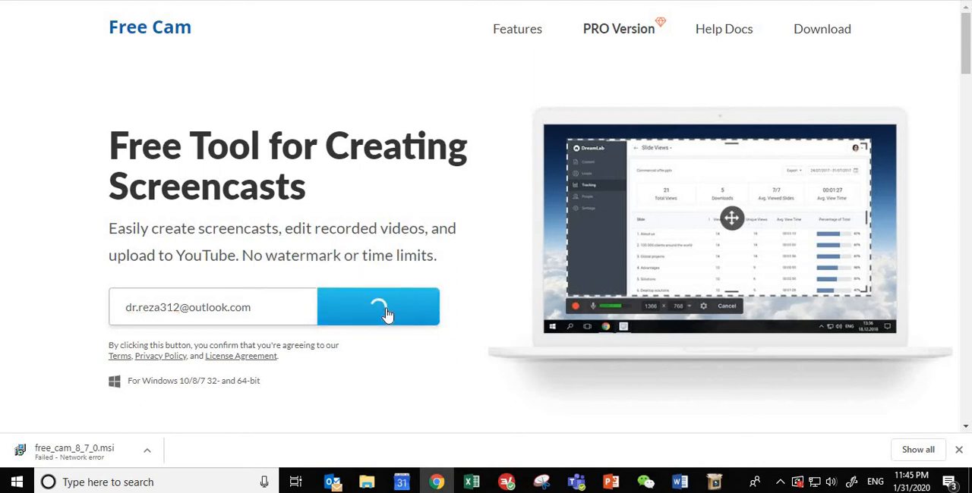
Start the free_cam_8_7_0.msi download manually, then cancel its Save As dialog.
left_click(377, 306)
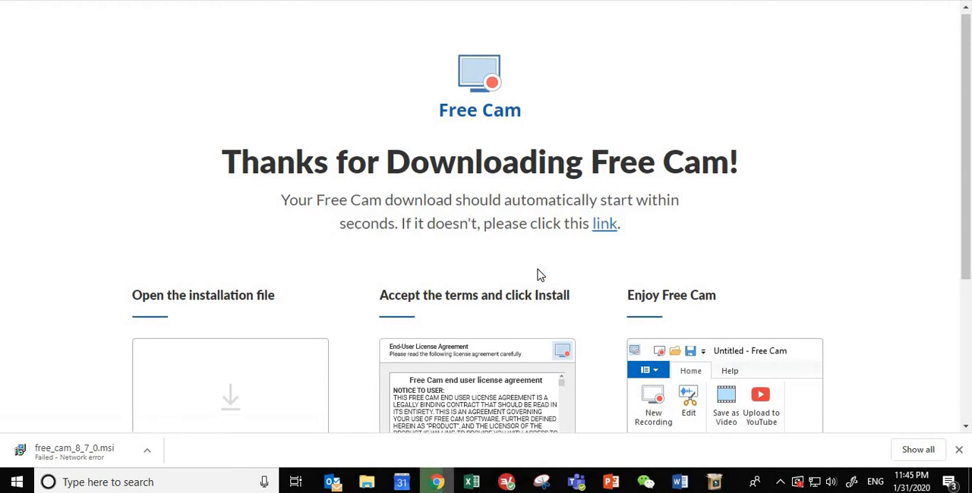
left_click(604, 223)
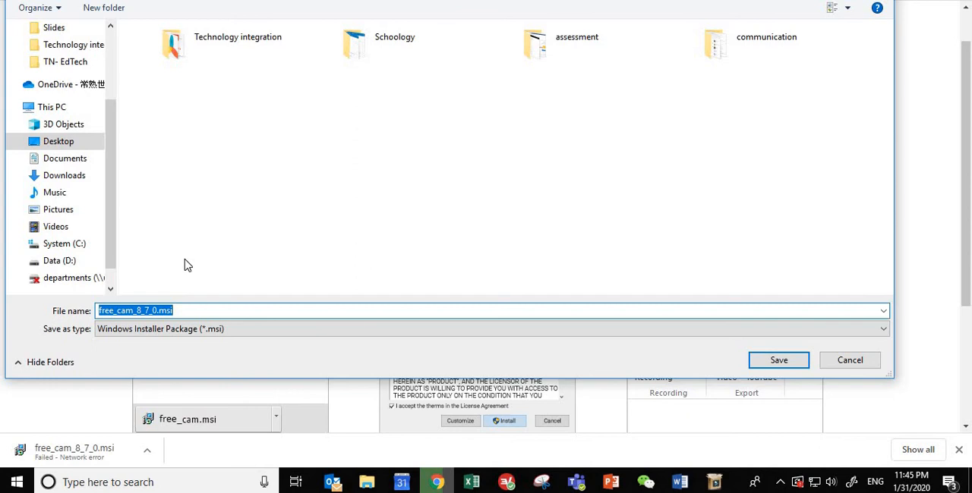
mouse_move(261, 248)
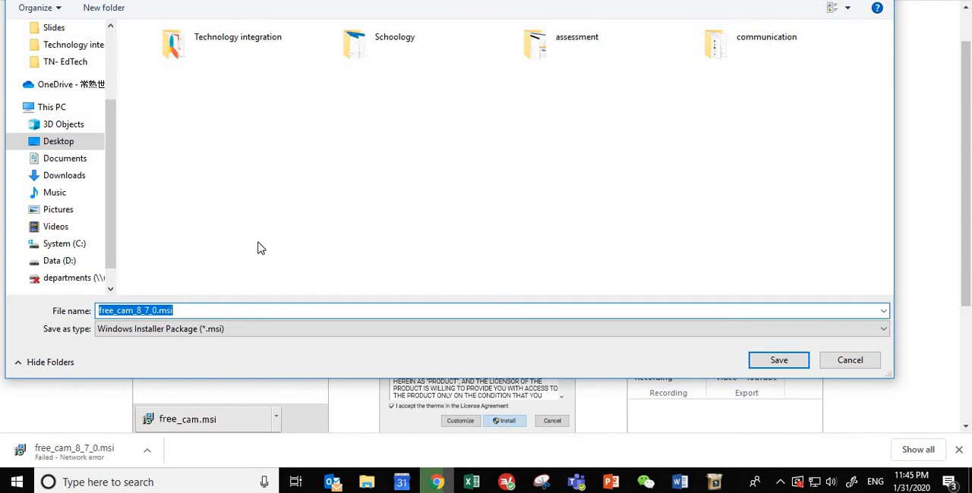
mouse_move(267, 249)
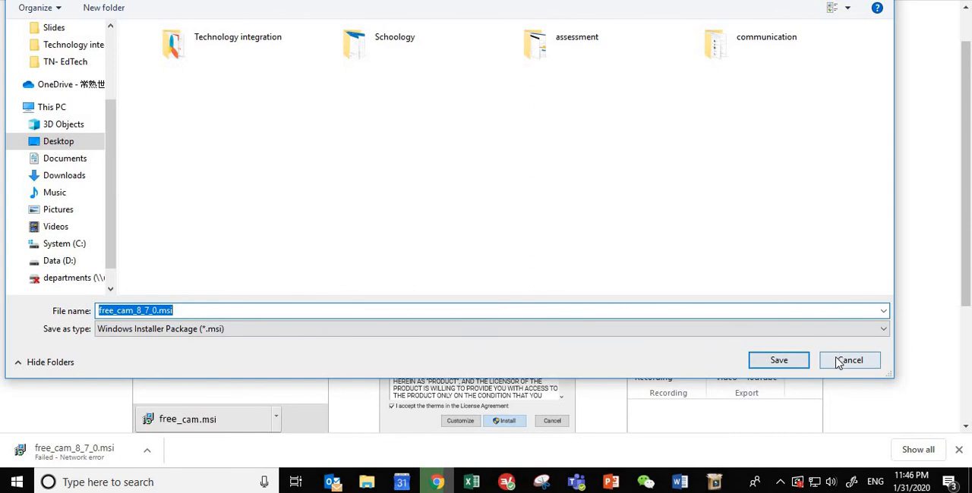
left_click(850, 360)
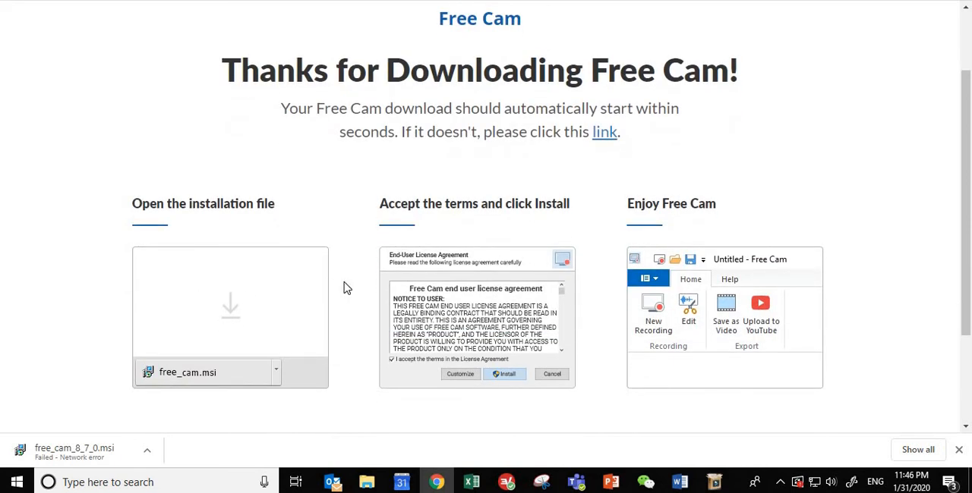
mouse_move(211, 290)
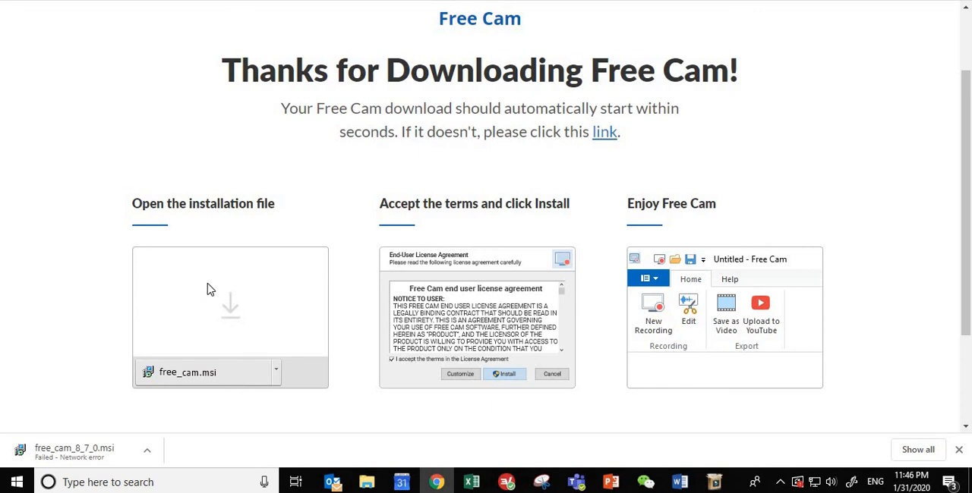
mouse_move(237, 261)
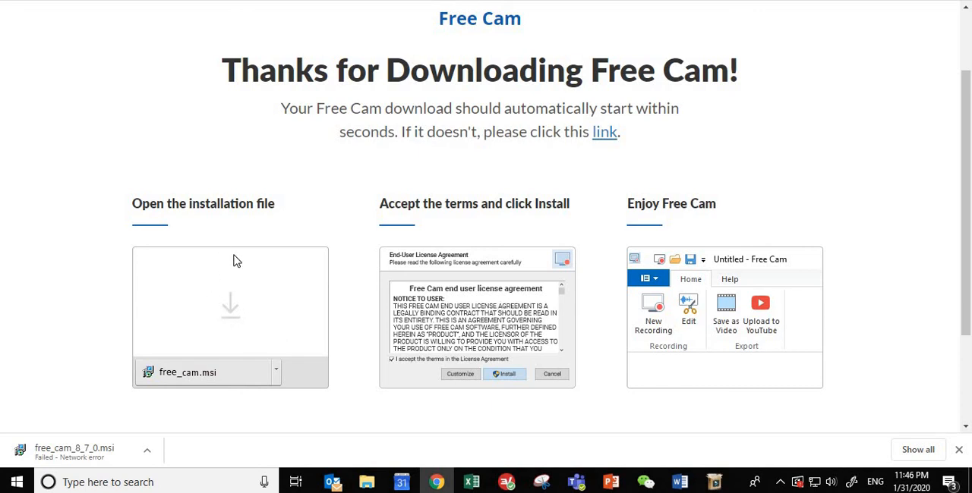
mouse_move(294, 284)
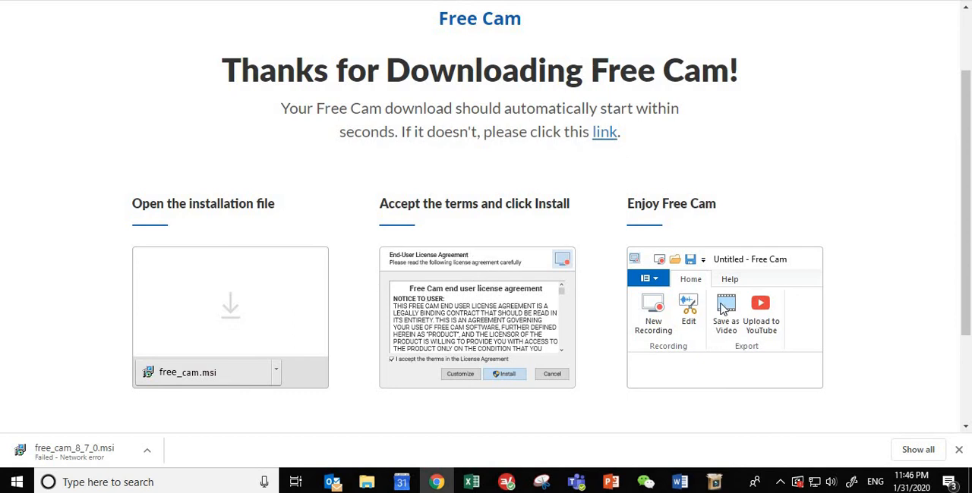
mouse_move(743, 306)
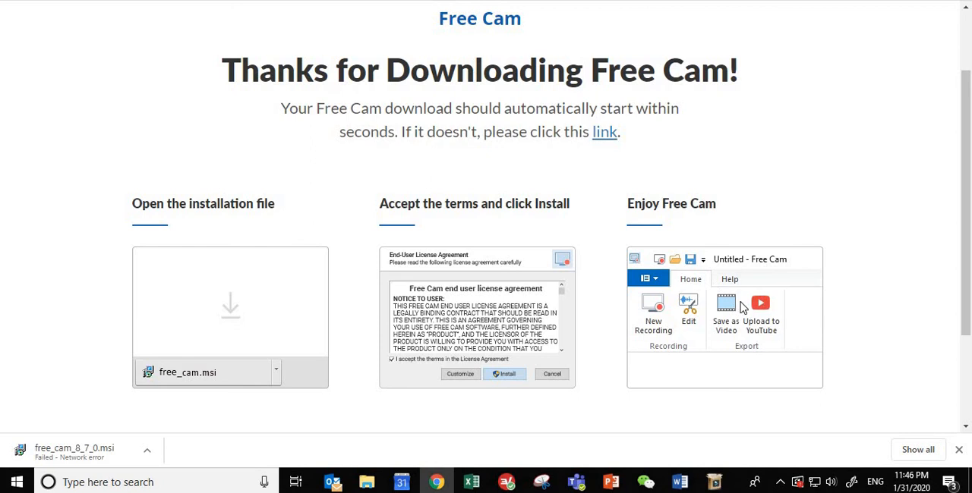